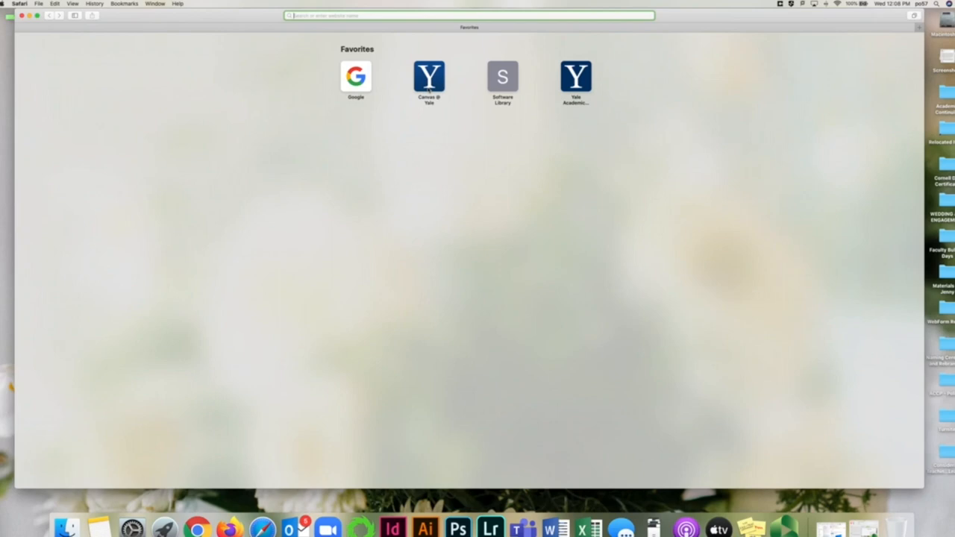
# Sign in to Canvas @ Yale with the university NetID and password
pyautogui.click(428, 77)
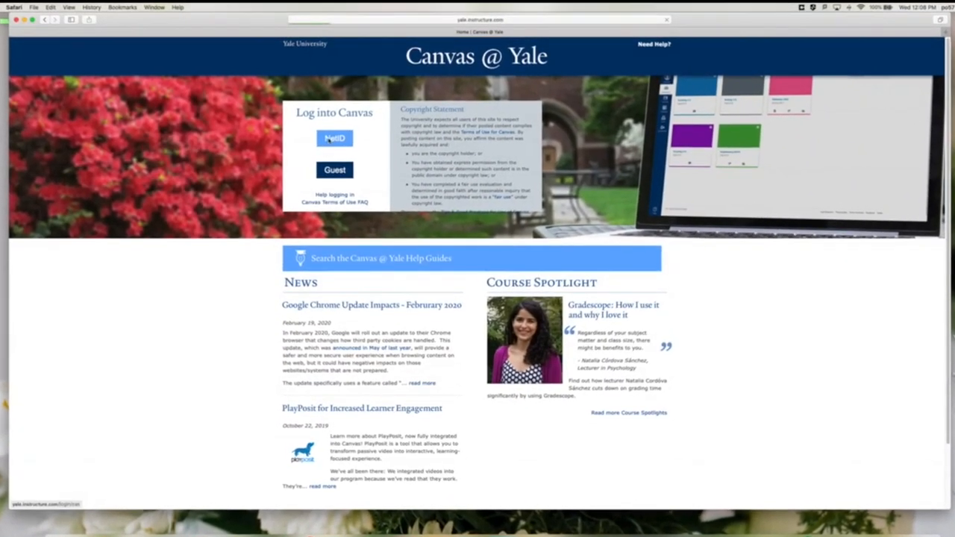
pyautogui.click(334, 137)
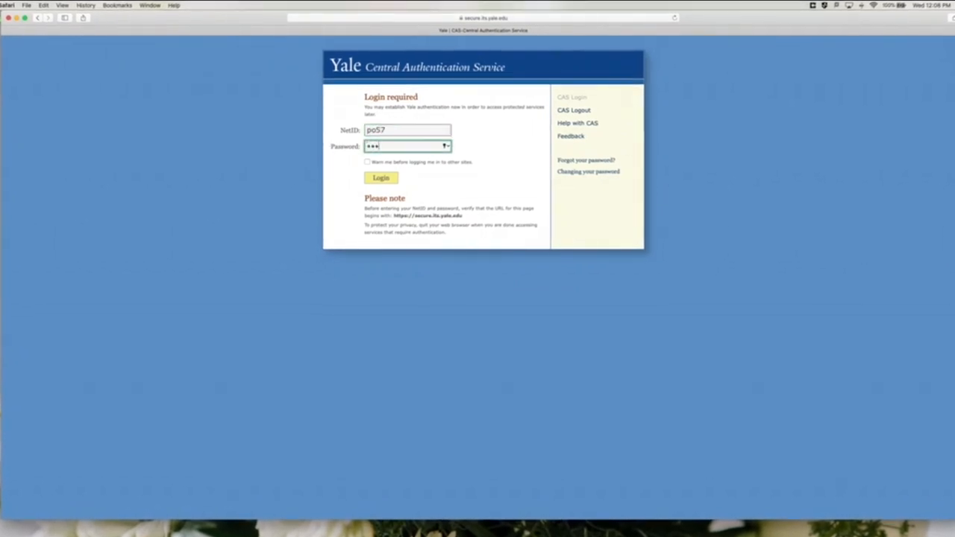
pyautogui.write('password')
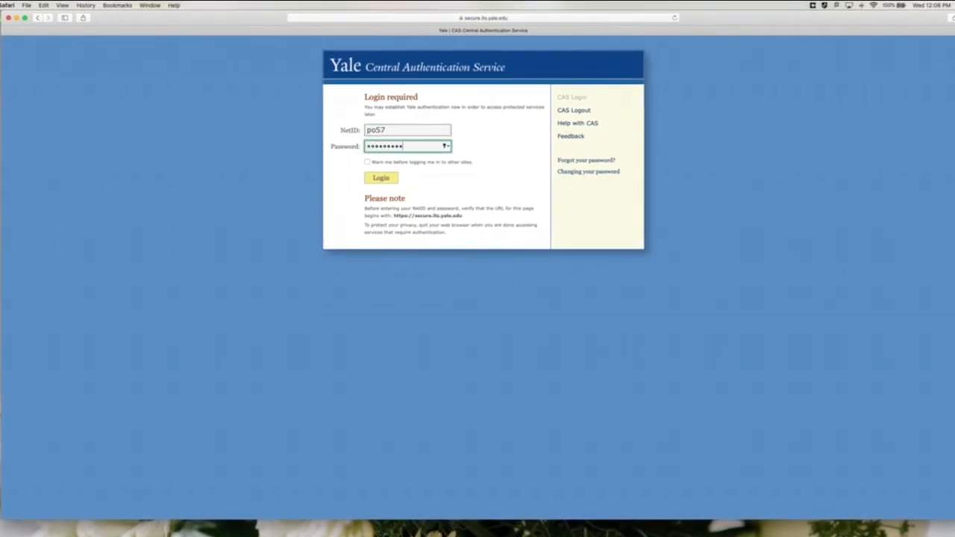
pyautogui.click(381, 177)
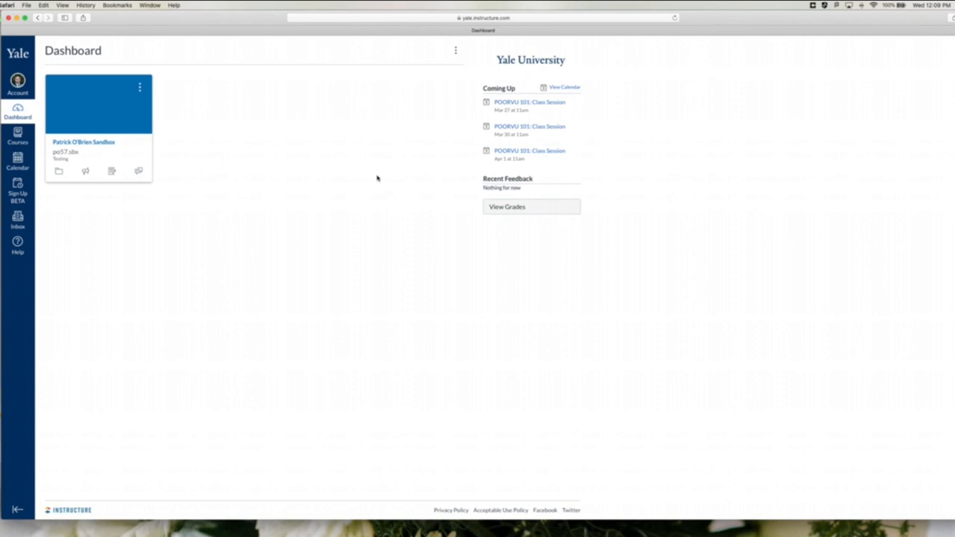
pyautogui.moveTo(84, 147)
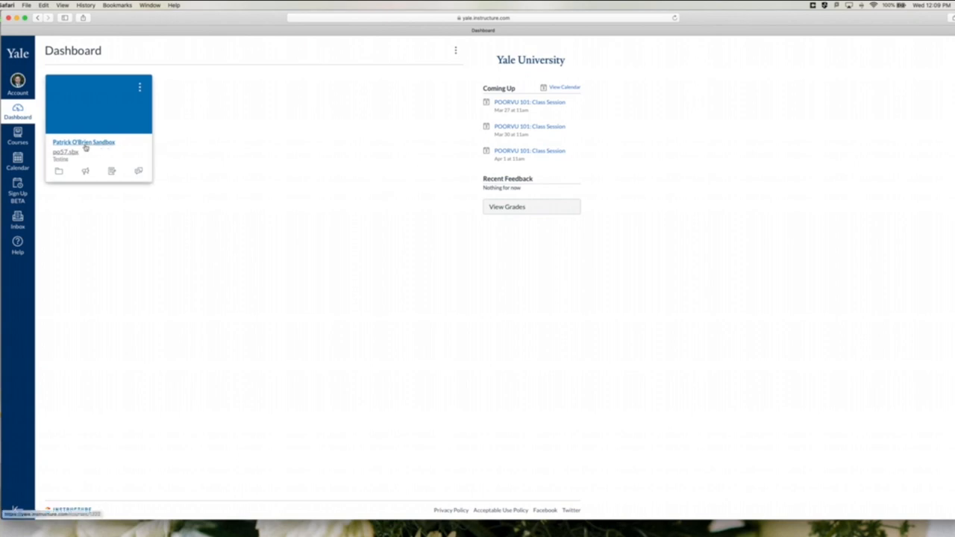
# Enter the sandbox course from the Dashboard and switch it to Student View
pyautogui.click(84, 142)
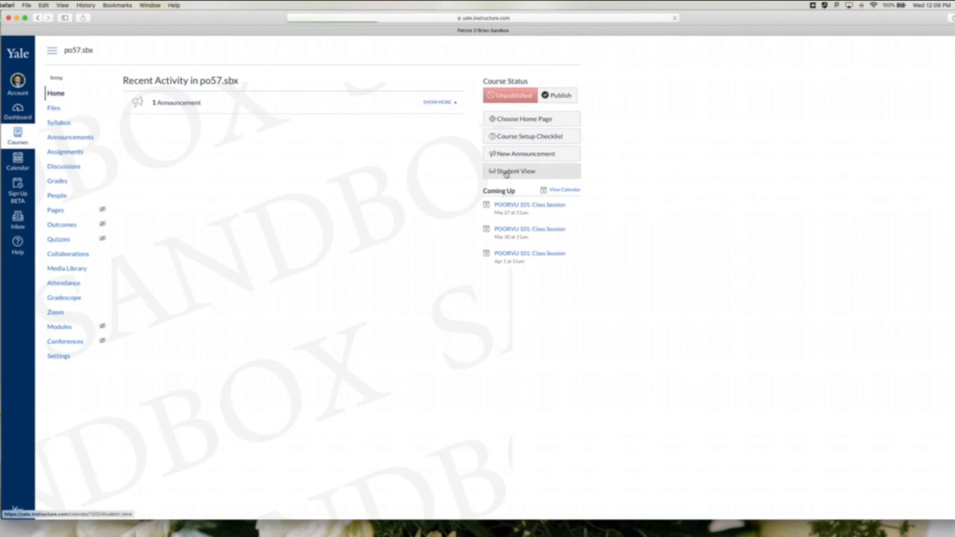
pyautogui.click(516, 170)
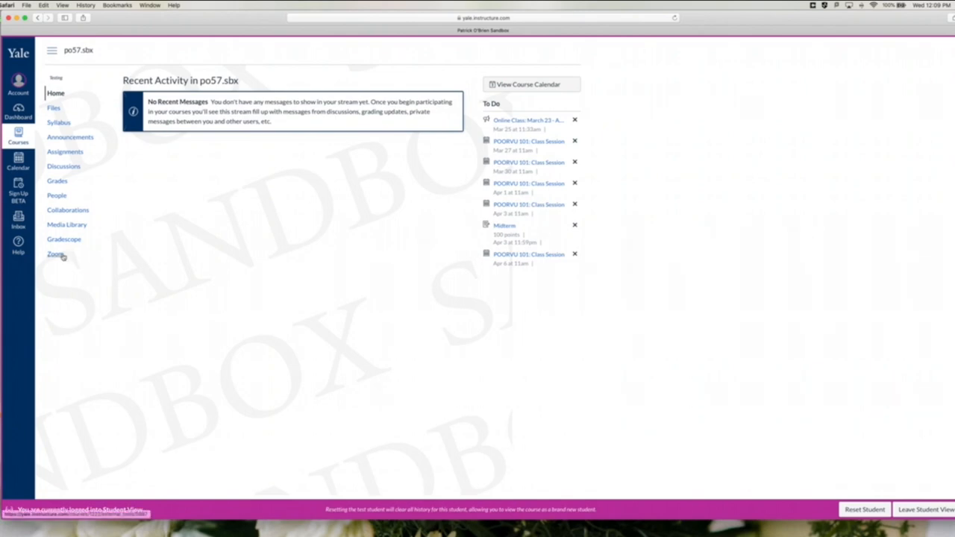
# Launch the course's Zoom tool in a new window to list the recurring class meetings
pyautogui.click(54, 253)
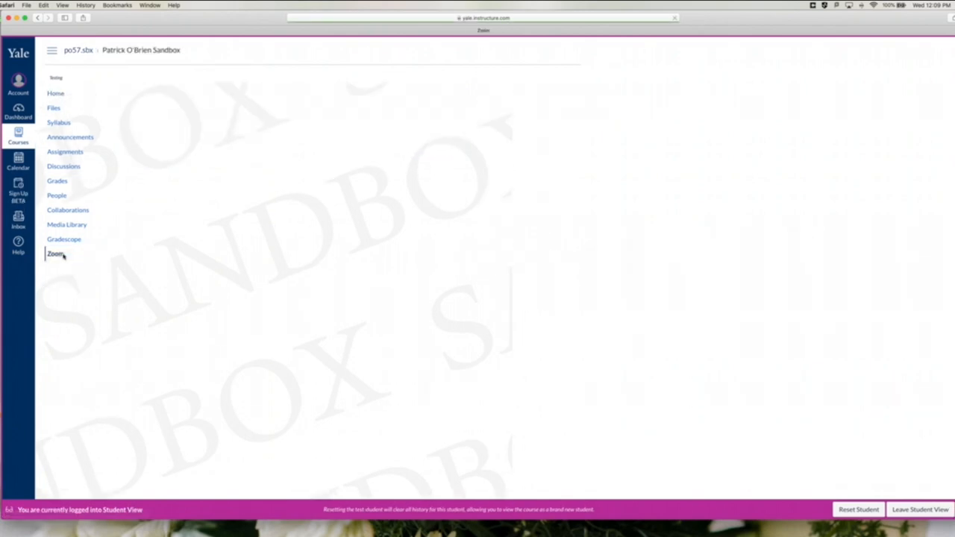
pyautogui.click(54, 254)
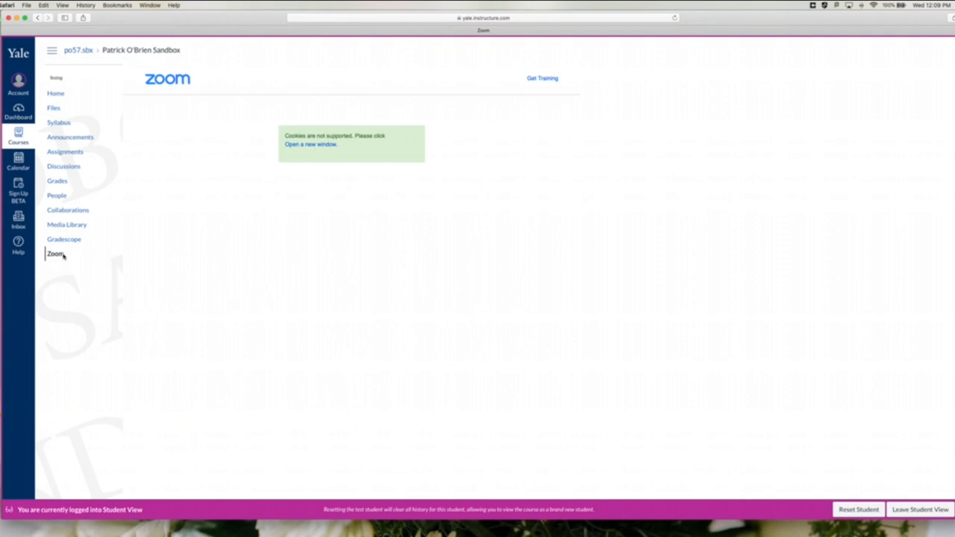
pyautogui.moveTo(123, 241)
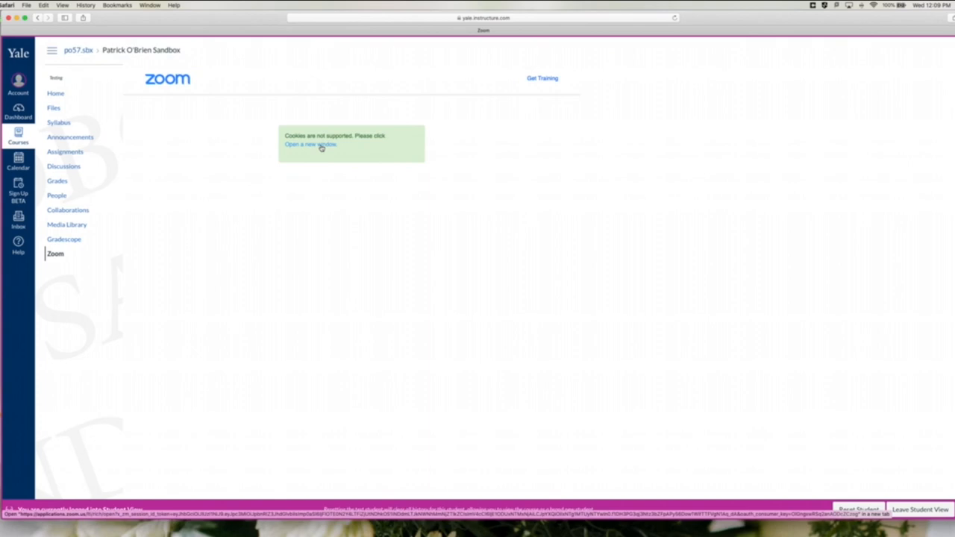
pyautogui.click(310, 143)
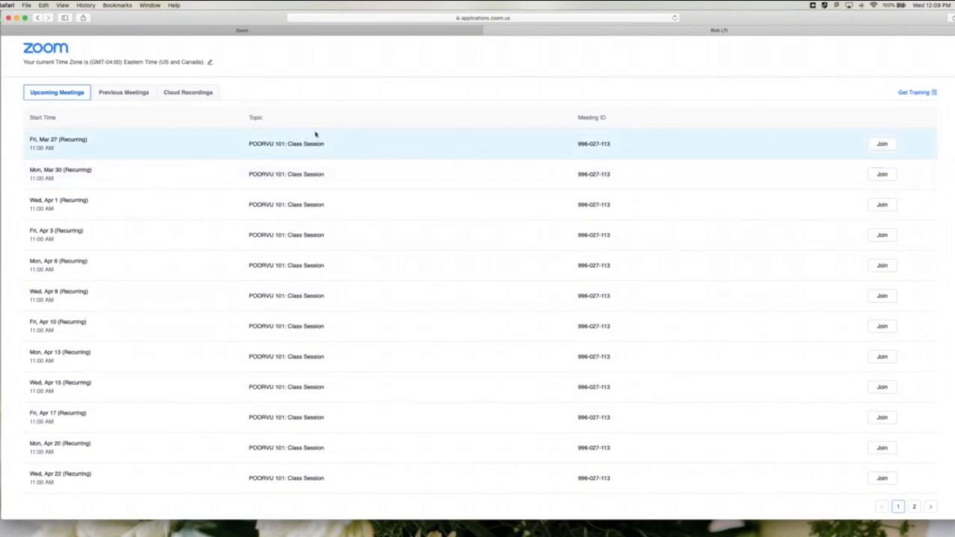
pyautogui.moveTo(313, 445)
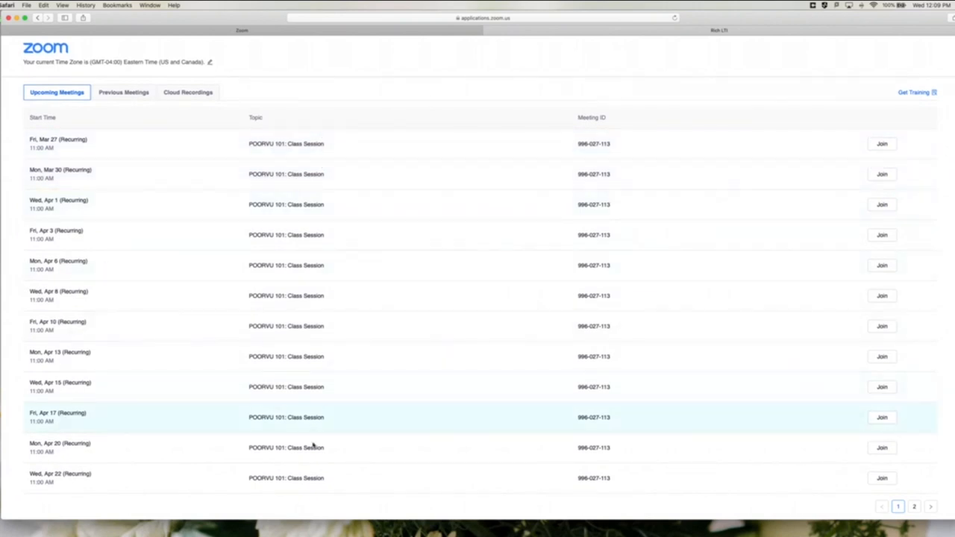
pyautogui.moveTo(310, 477)
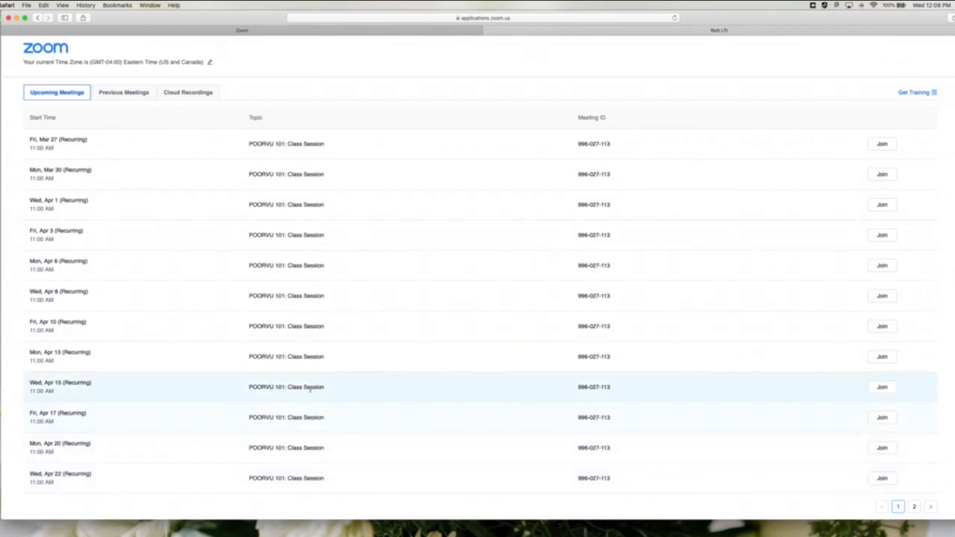
pyautogui.moveTo(589, 143)
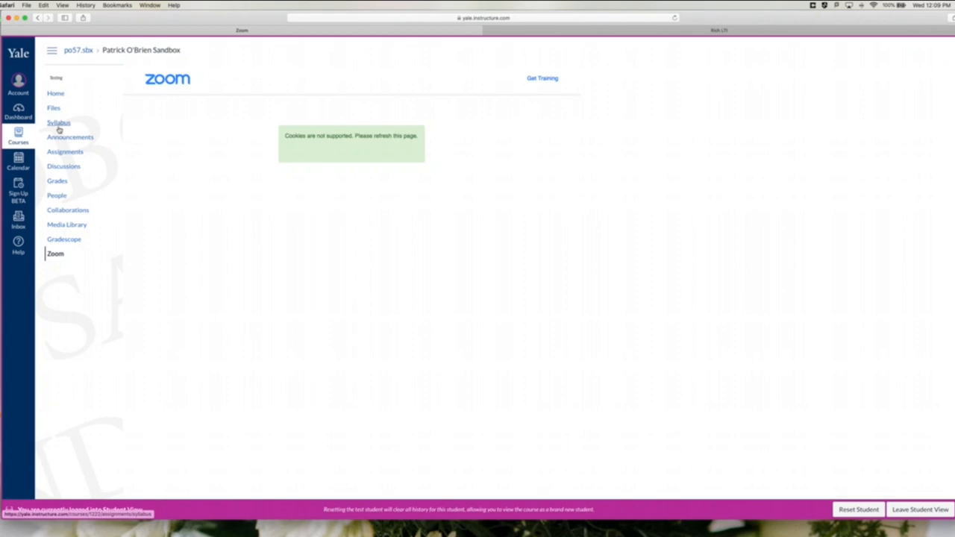
# Review the Syllabus Course Summary of class sessions, then head to the Media Library
pyautogui.click(60, 122)
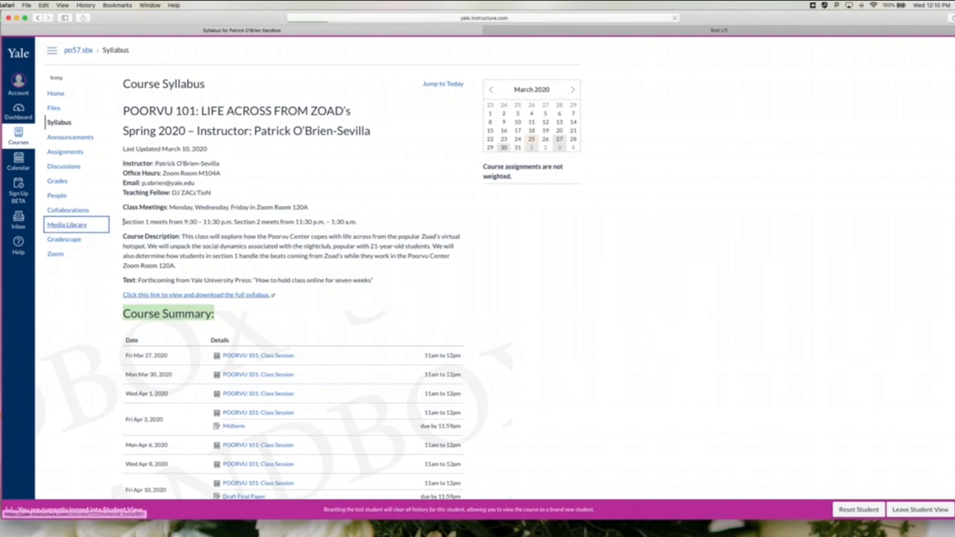
pyautogui.click(65, 224)
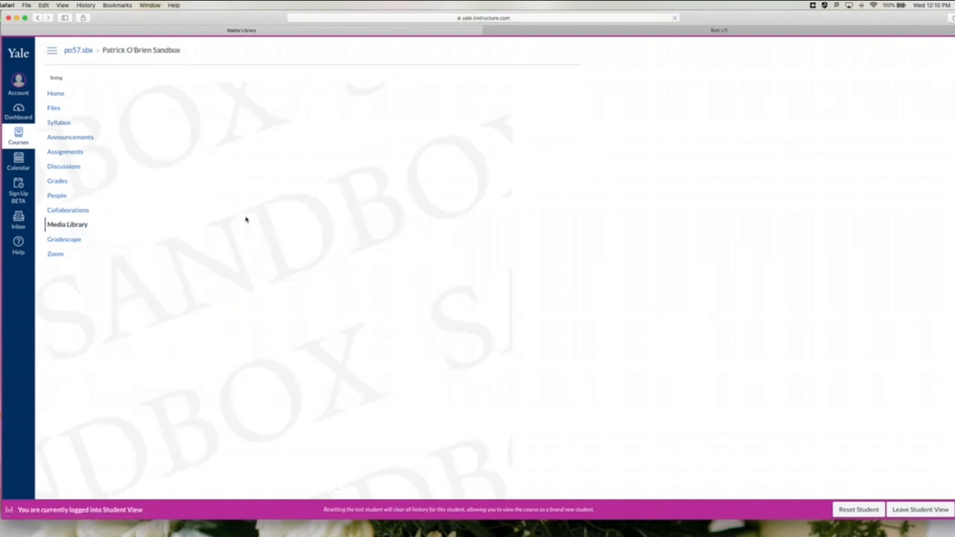
# Accept the Media Library license agreement to view the March 25 recording, then return to the Syllabus
pyautogui.click(68, 224)
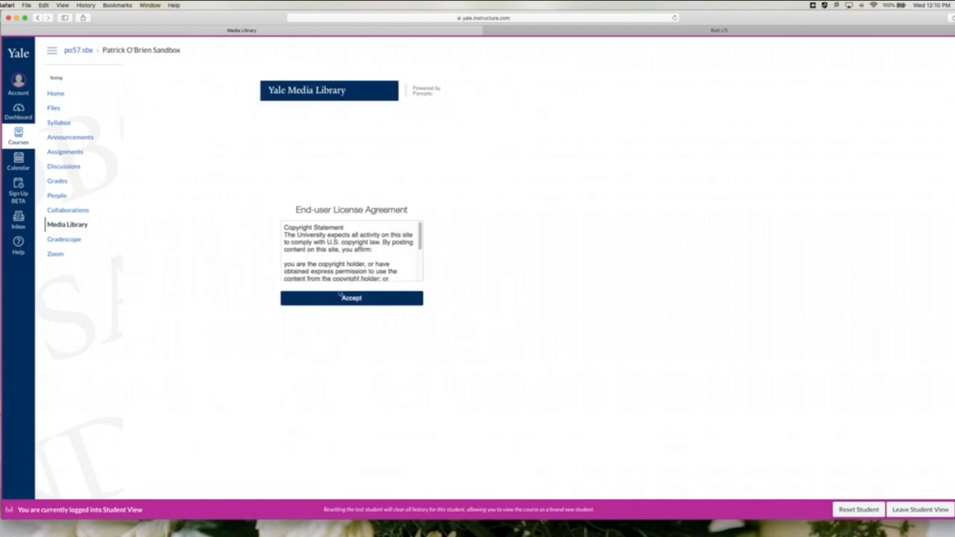
pyautogui.click(351, 298)
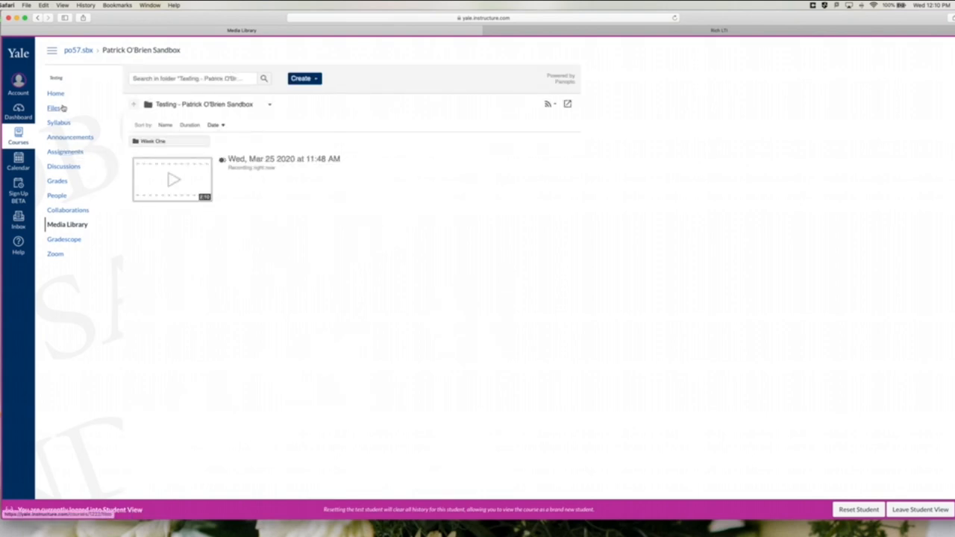
pyautogui.click(58, 123)
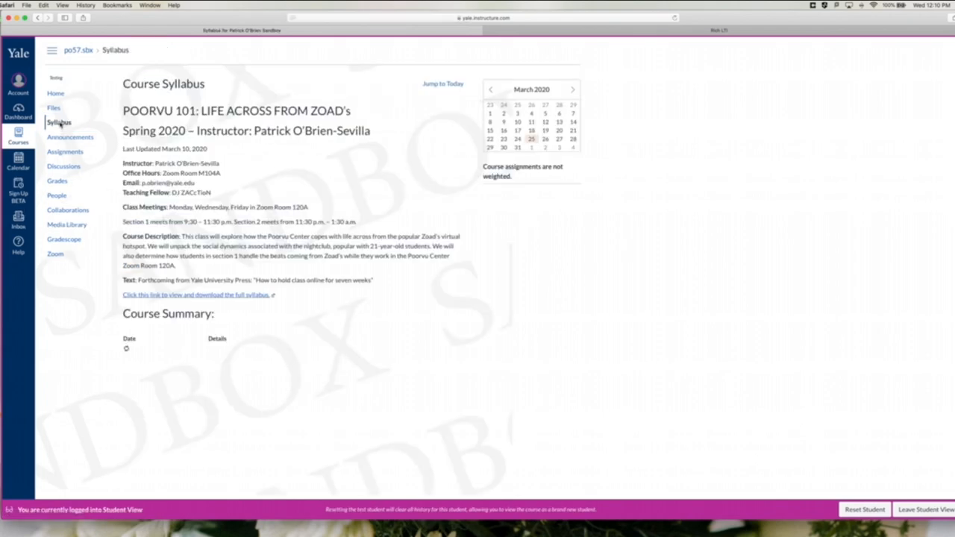